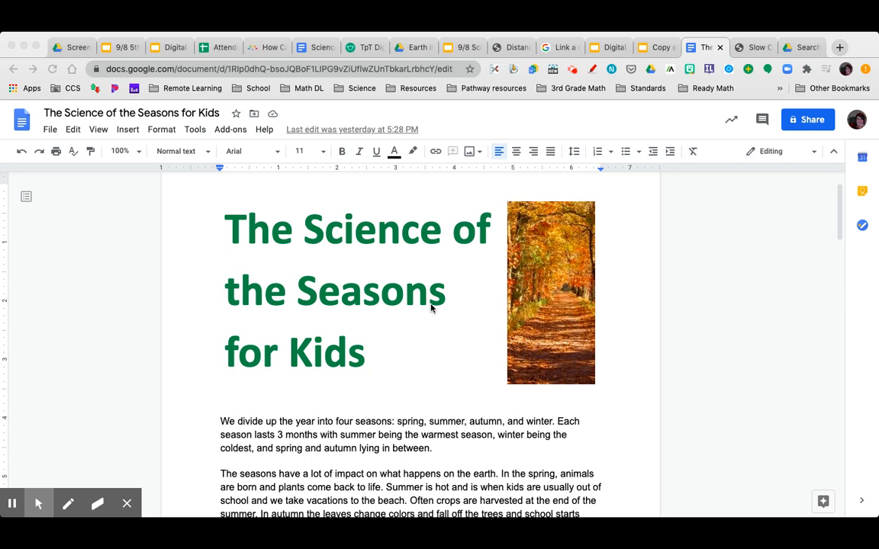
Step: Scroll past the title to the introductory paragraphs on the four seasons and their effects
{"action": "scroll", "scroll_direction": "down", "scroll_amount": 3}
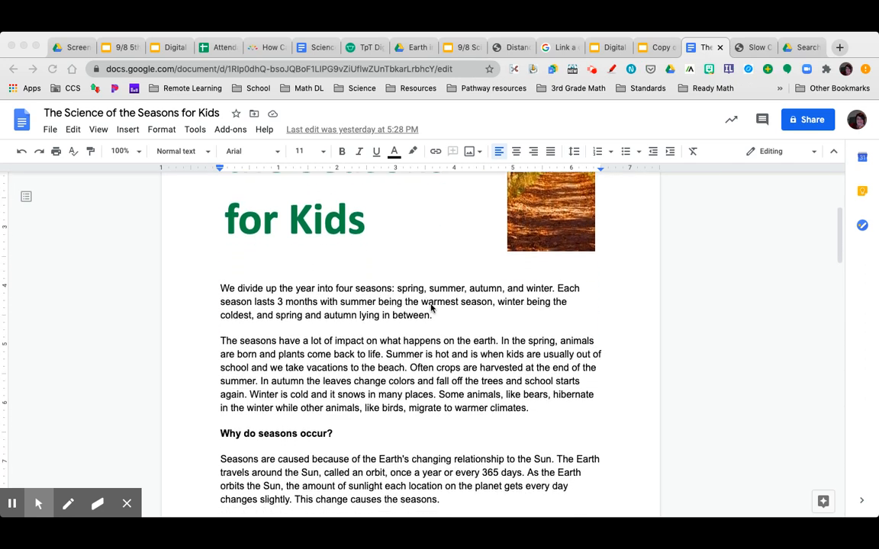
{"action": "scroll", "scroll_direction": "down", "scroll_amount": 3}
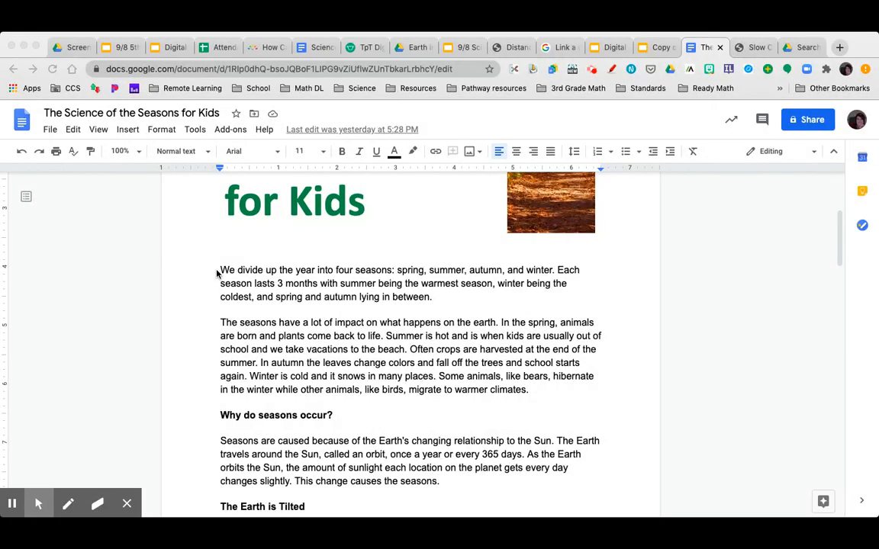
{"action": "mouse_move", "coordinate": [287, 282]}
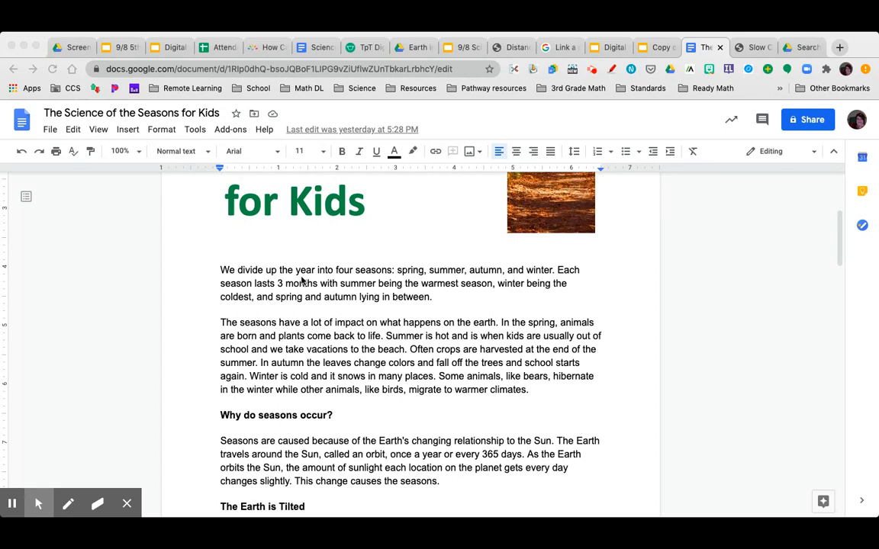
{"action": "mouse_move", "coordinate": [185, 261]}
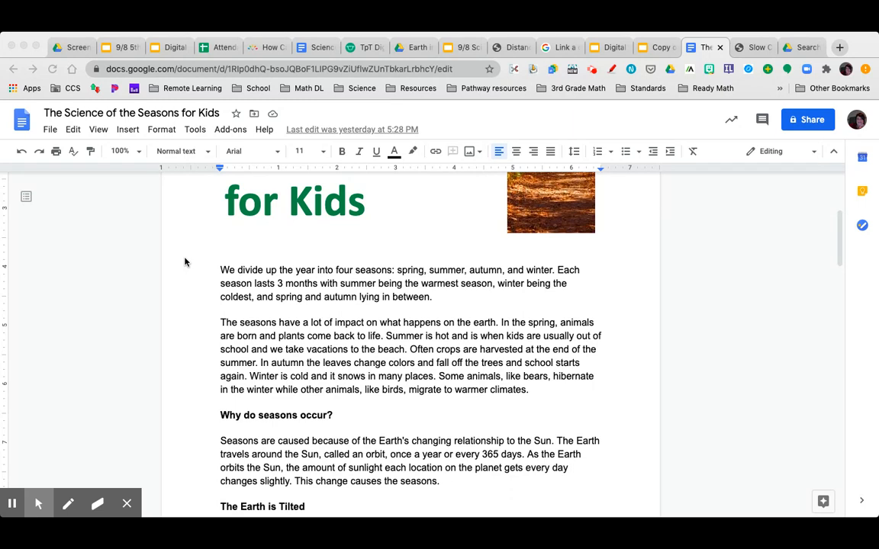
{"action": "mouse_move", "coordinate": [365, 338]}
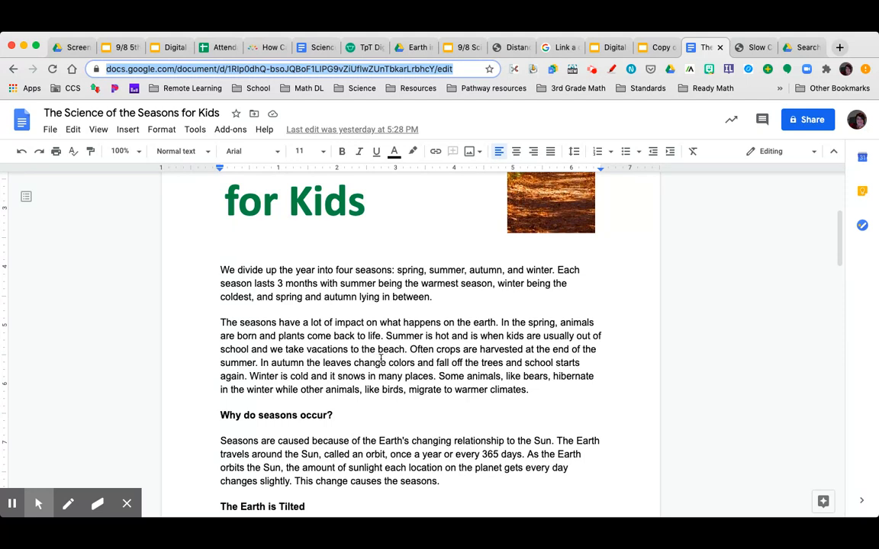
{"action": "mouse_move", "coordinate": [626, 378]}
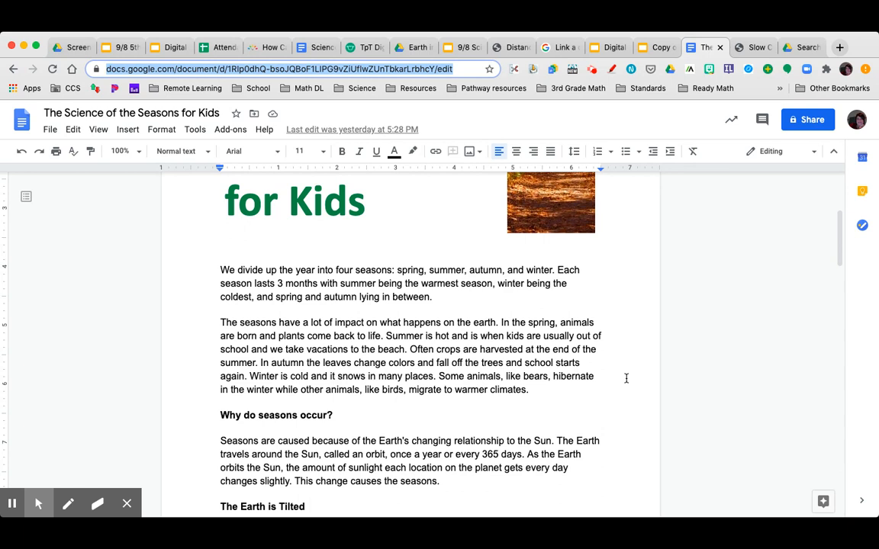
{"action": "mouse_move", "coordinate": [624, 371]}
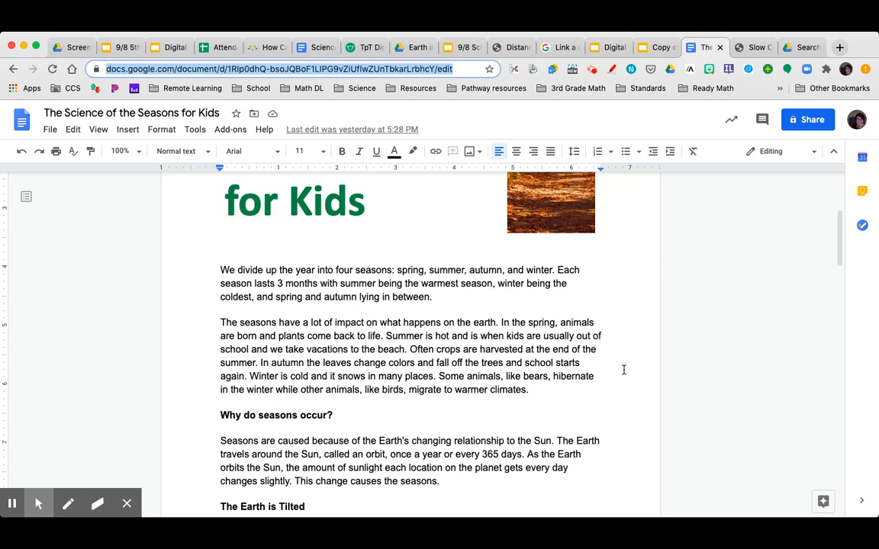
{"action": "mouse_move", "coordinate": [362, 414]}
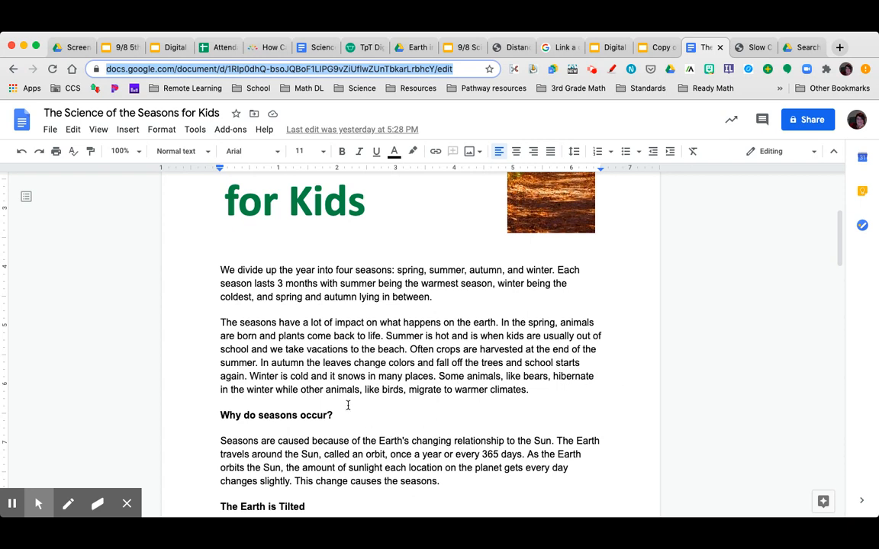
{"action": "mouse_move", "coordinate": [417, 414]}
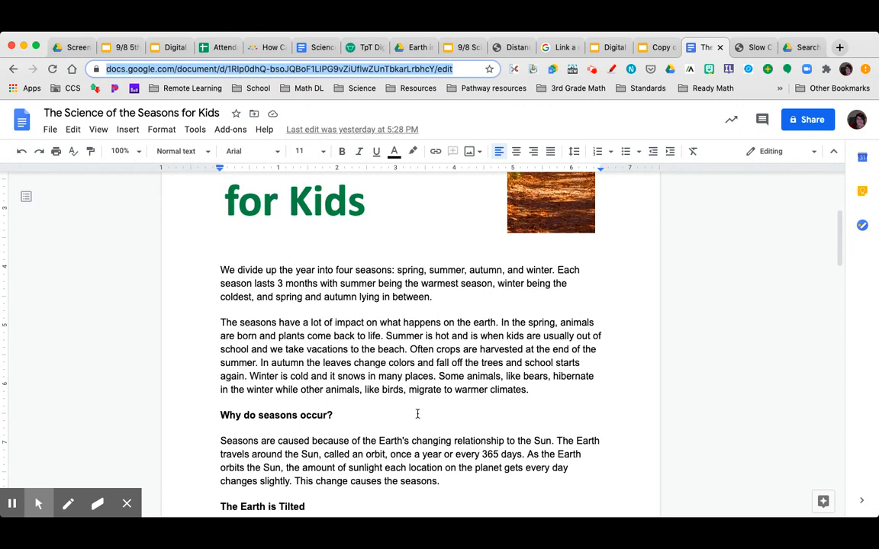
Step: Scroll down to the 'Why do seasons occur?' explanation and the 'The Earth is Tilted' heading
{"action": "scroll", "scroll_direction": "down", "scroll_amount": 3}
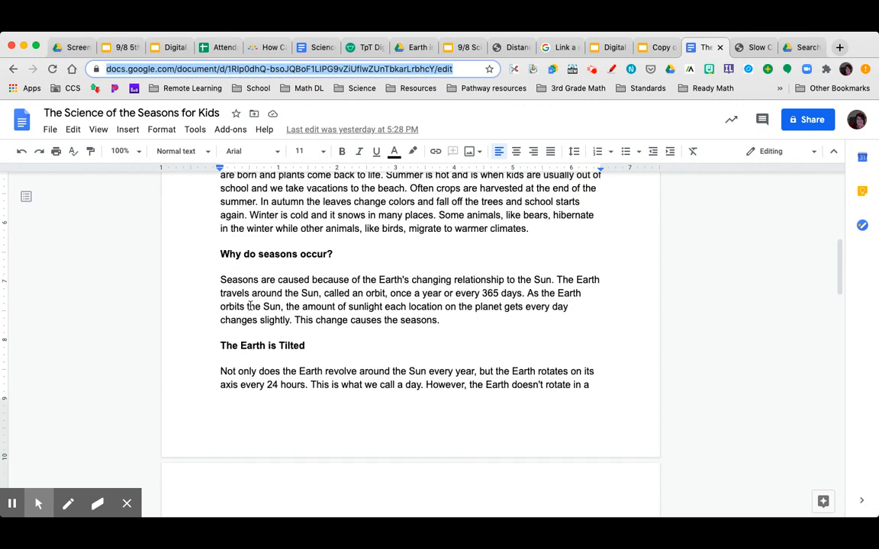
{"action": "mouse_move", "coordinate": [353, 264]}
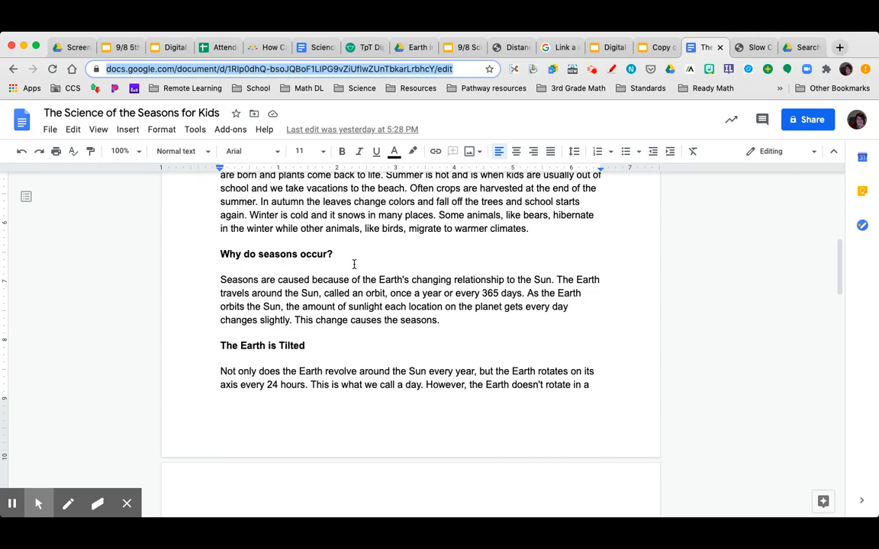
{"action": "mouse_move", "coordinate": [359, 281]}
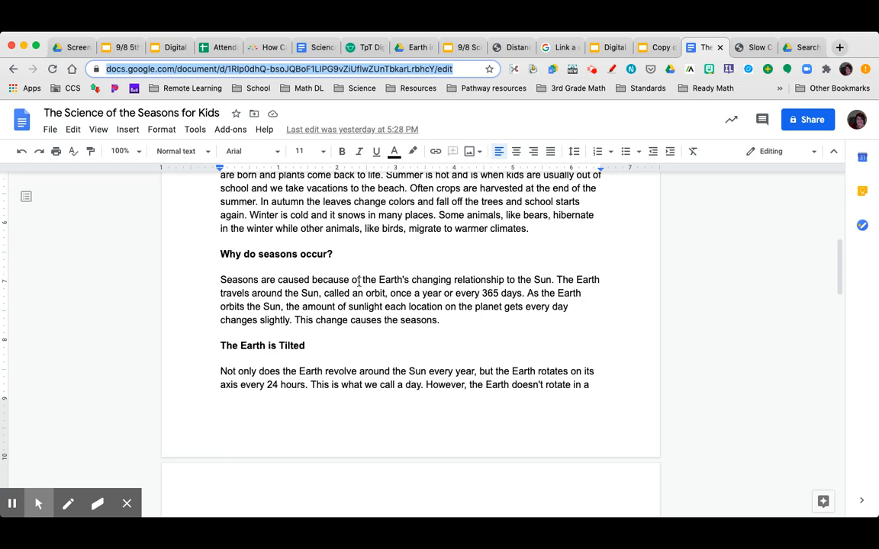
{"action": "mouse_move", "coordinate": [532, 291]}
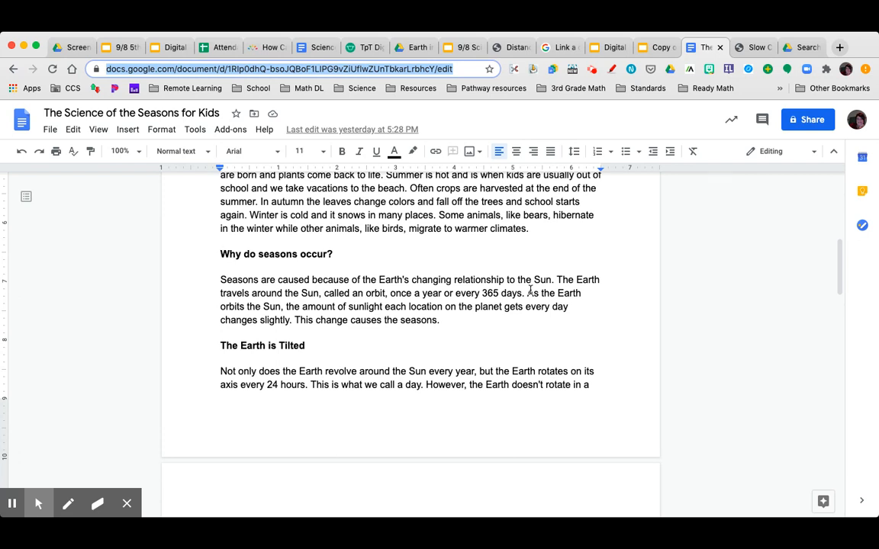
{"action": "mouse_move", "coordinate": [608, 298]}
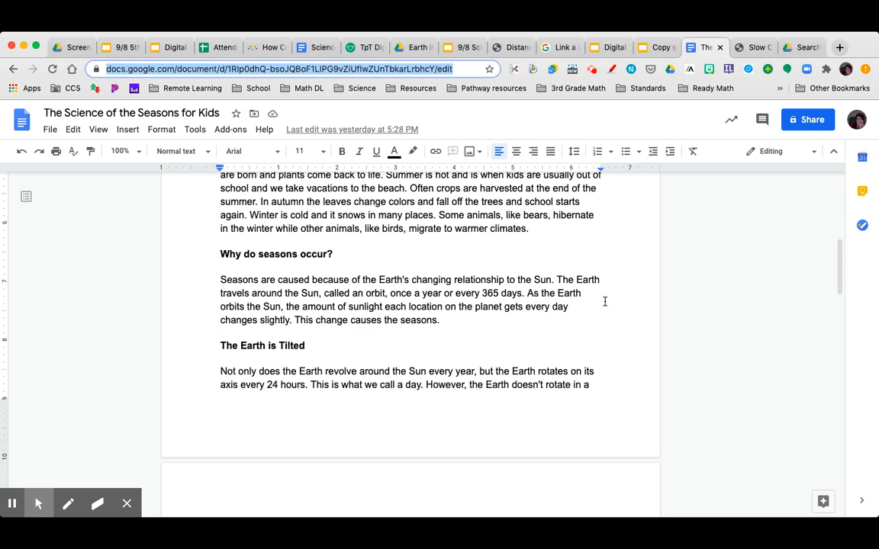
{"action": "mouse_move", "coordinate": [458, 341]}
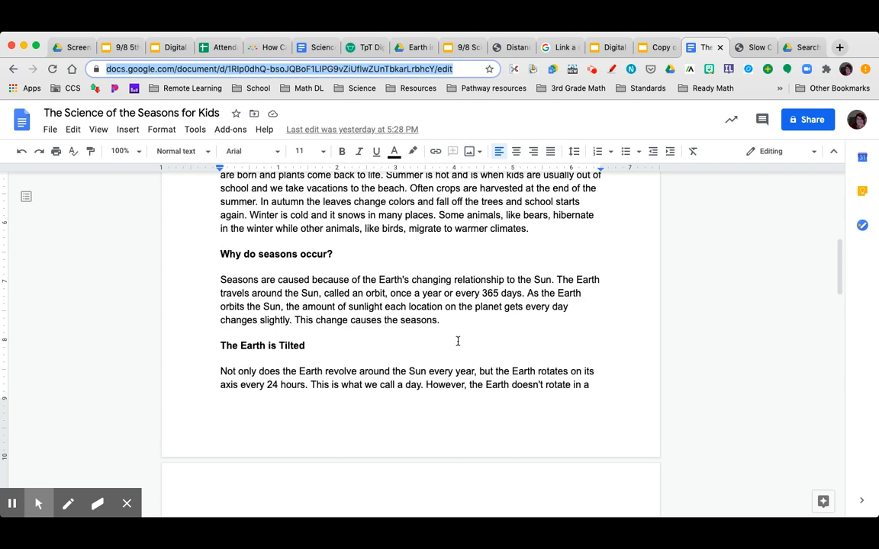
{"action": "mouse_move", "coordinate": [203, 364]}
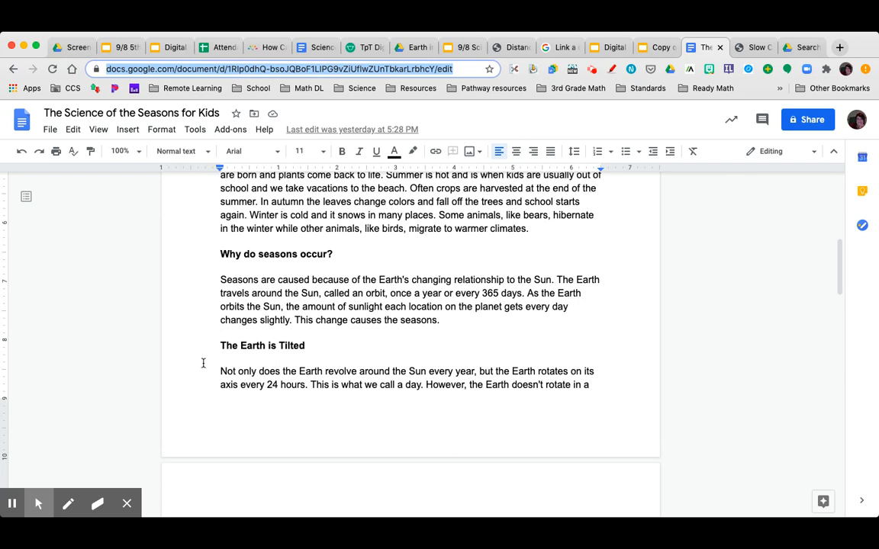
{"action": "scroll", "scroll_direction": "down", "scroll_amount": 3}
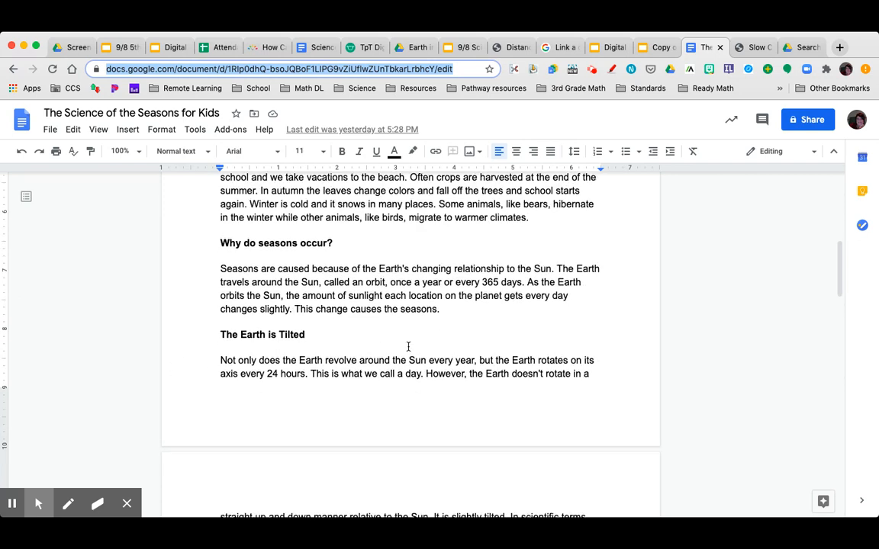
Step: Scroll to the second page's 23.5-degree tilt explanation and Earth–Sun diagram
{"action": "scroll", "scroll_direction": "down", "scroll_amount": 3}
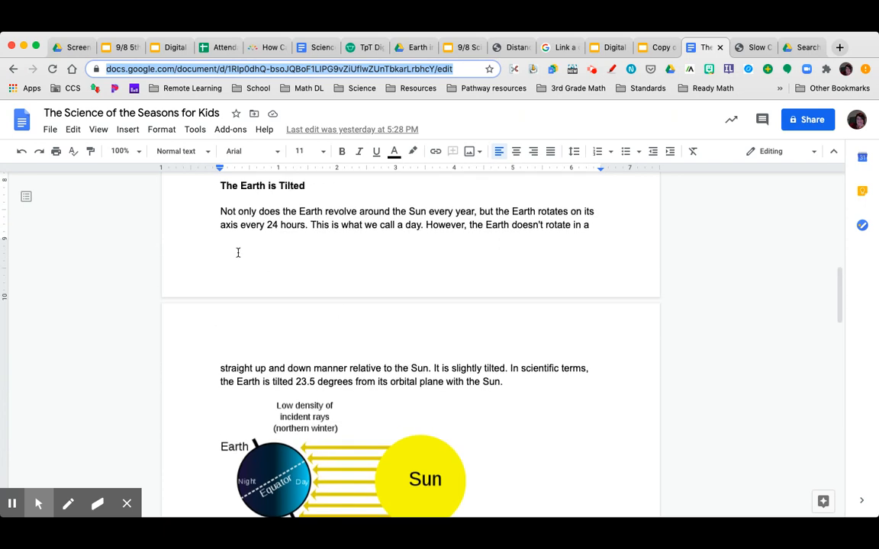
{"action": "mouse_move", "coordinate": [205, 251]}
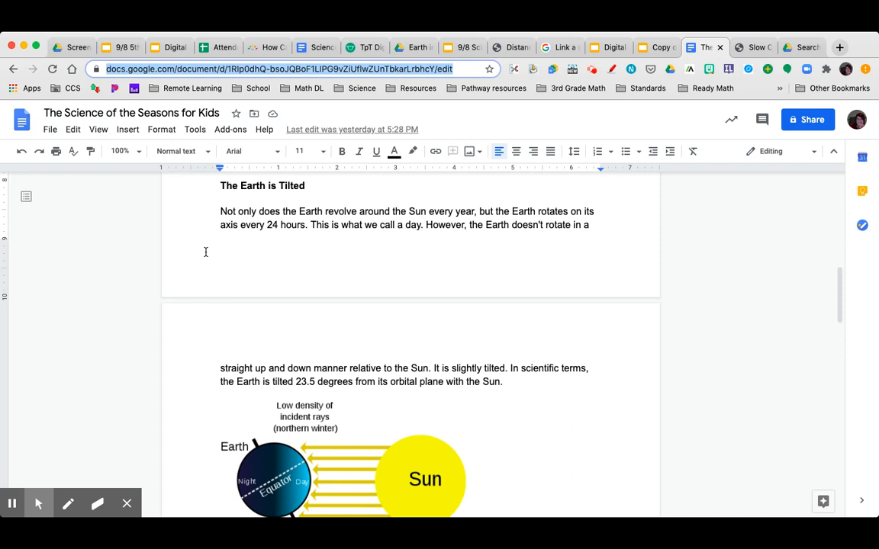
{"action": "mouse_move", "coordinate": [409, 242]}
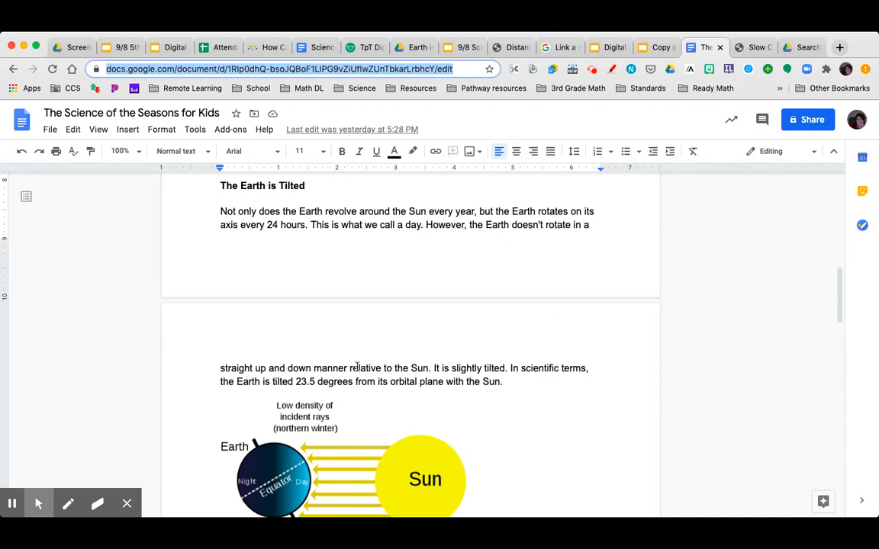
{"action": "mouse_move", "coordinate": [344, 340]}
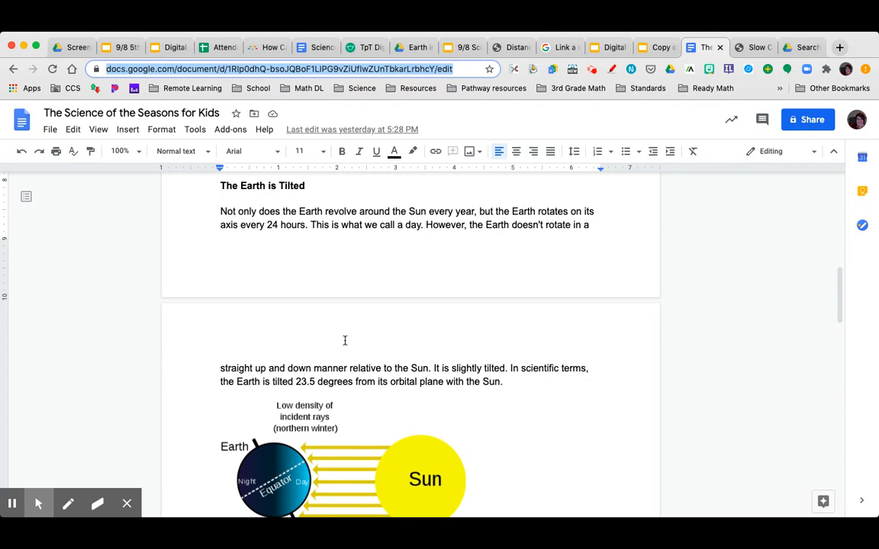
{"action": "mouse_move", "coordinate": [288, 368]}
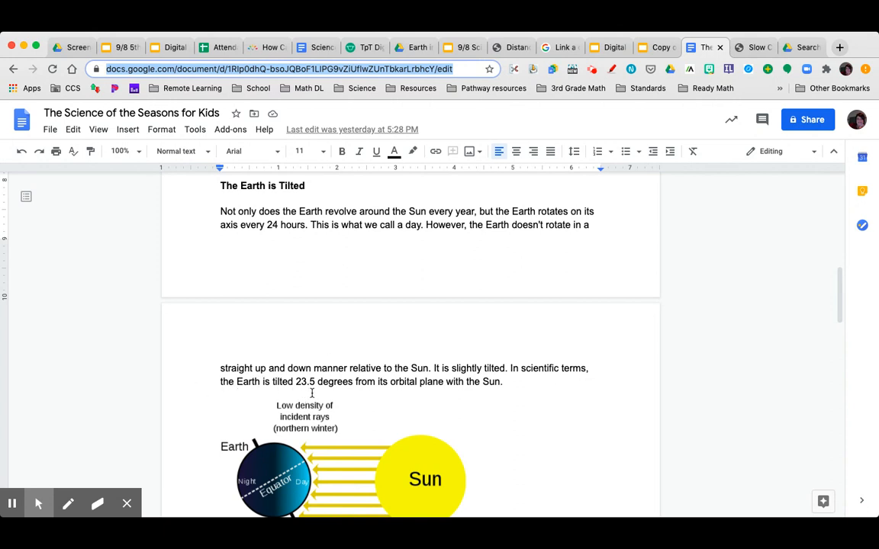
{"action": "mouse_move", "coordinate": [374, 391]}
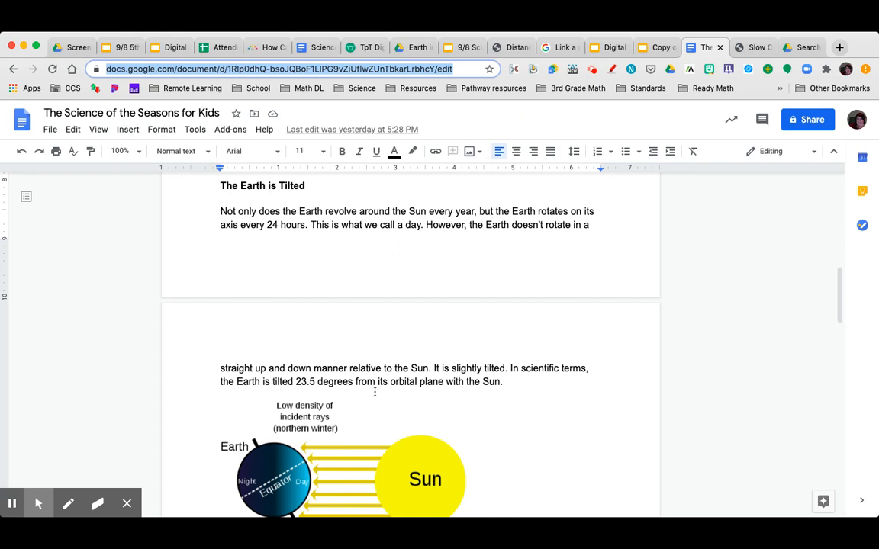
{"action": "mouse_move", "coordinate": [542, 392]}
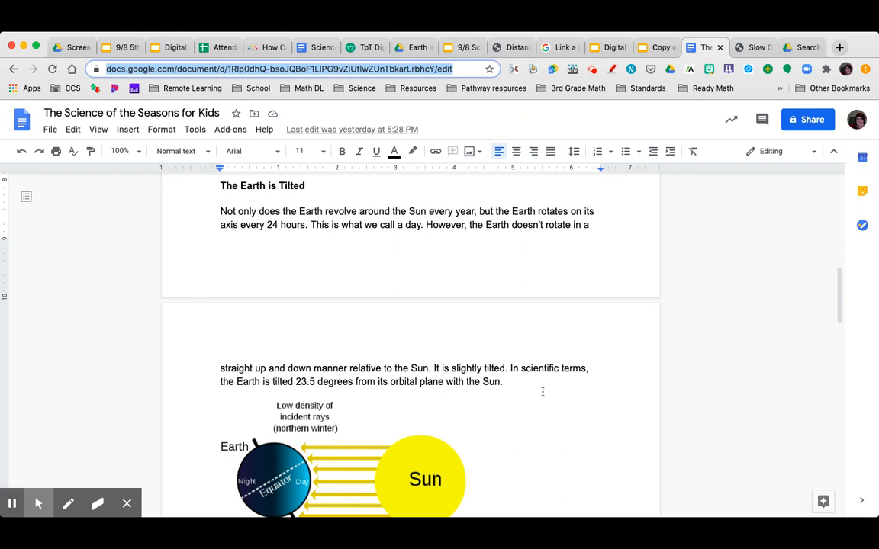
Step: Scroll past the Sun–Earth diagram to the 'Why does our tilt matter?' heading
{"action": "scroll", "scroll_direction": "down", "scroll_amount": 3}
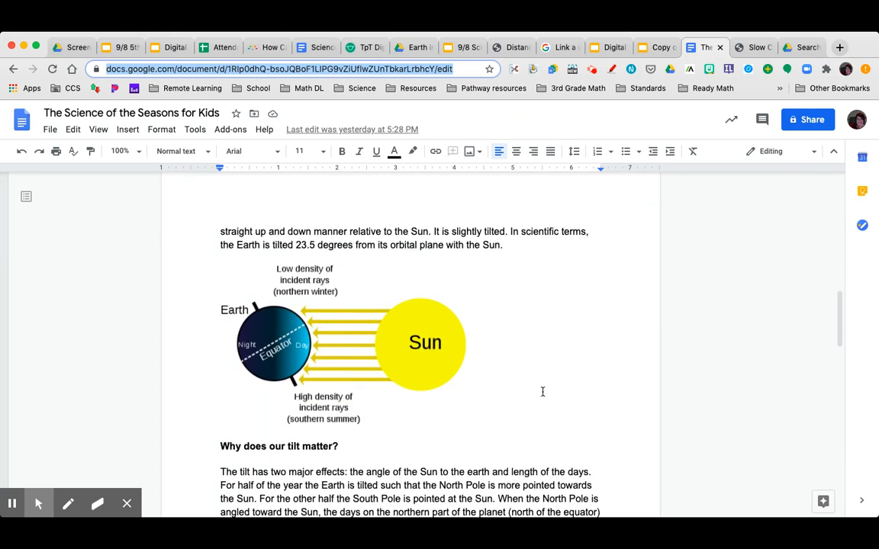
{"action": "mouse_move", "coordinate": [290, 265]}
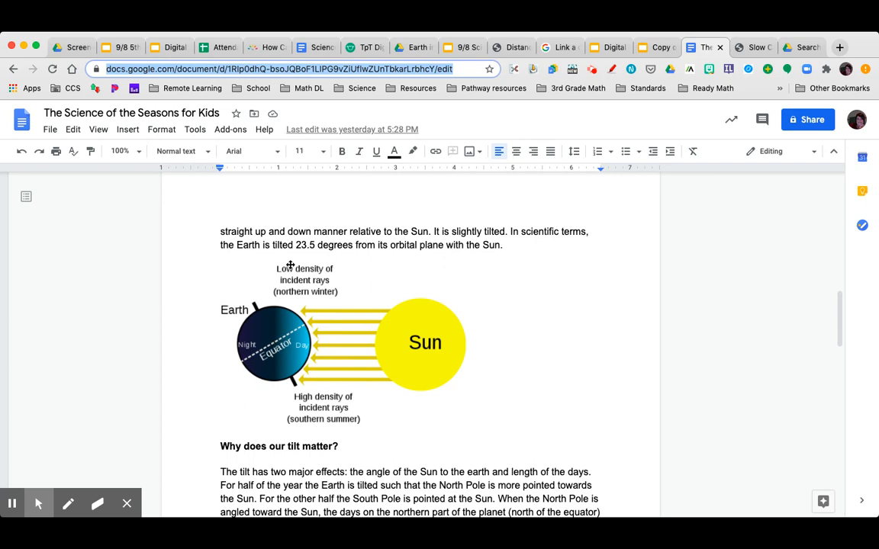
{"action": "mouse_move", "coordinate": [227, 276]}
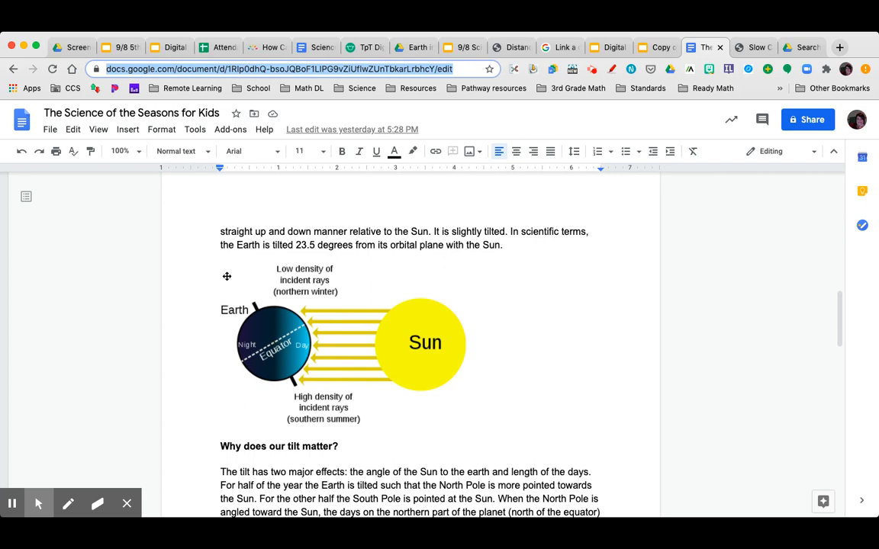
{"action": "mouse_move", "coordinate": [553, 314]}
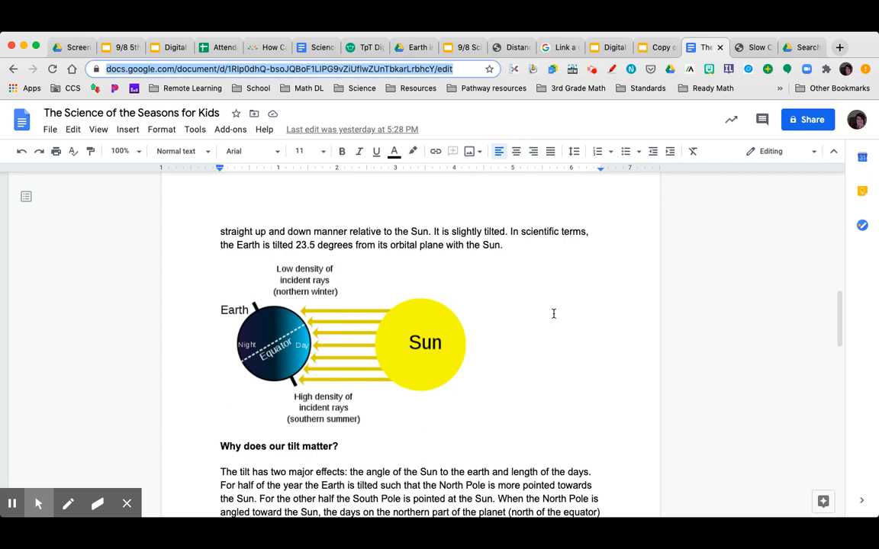
{"action": "mouse_move", "coordinate": [333, 303]}
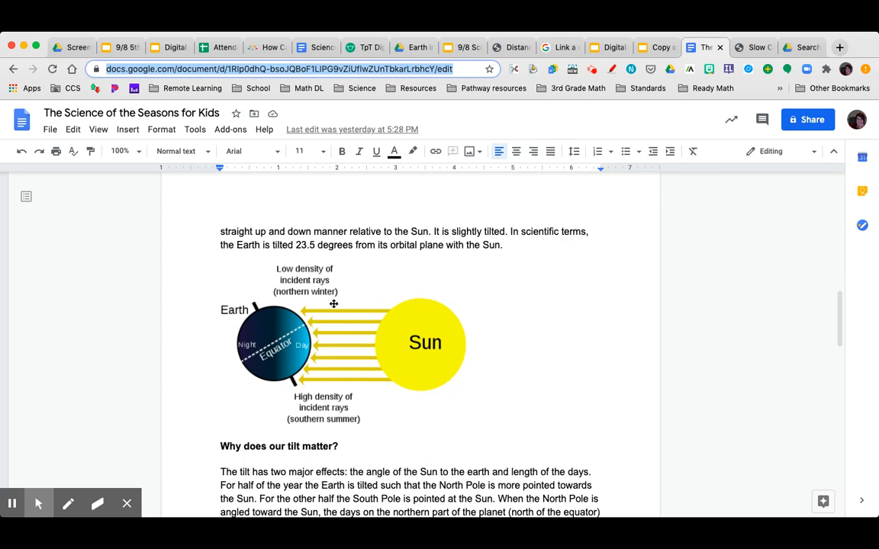
{"action": "mouse_move", "coordinate": [203, 328]}
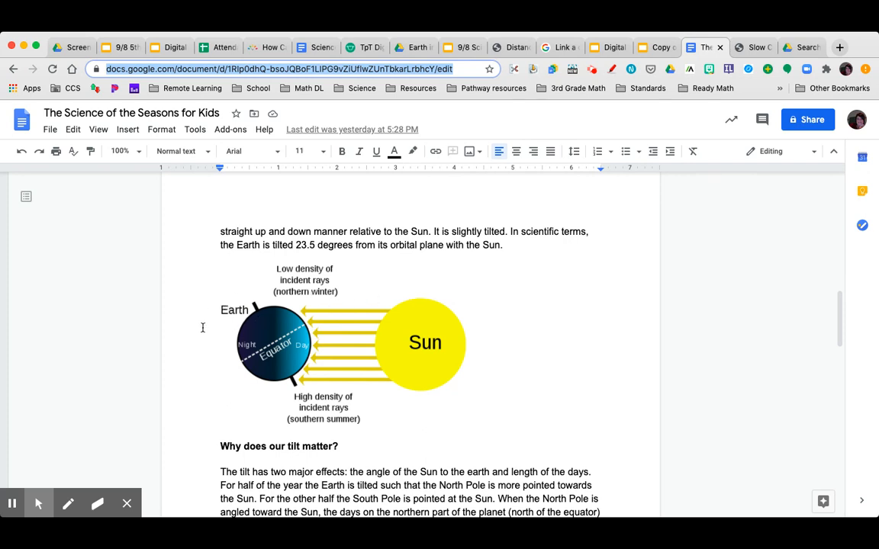
{"action": "mouse_move", "coordinate": [311, 386]}
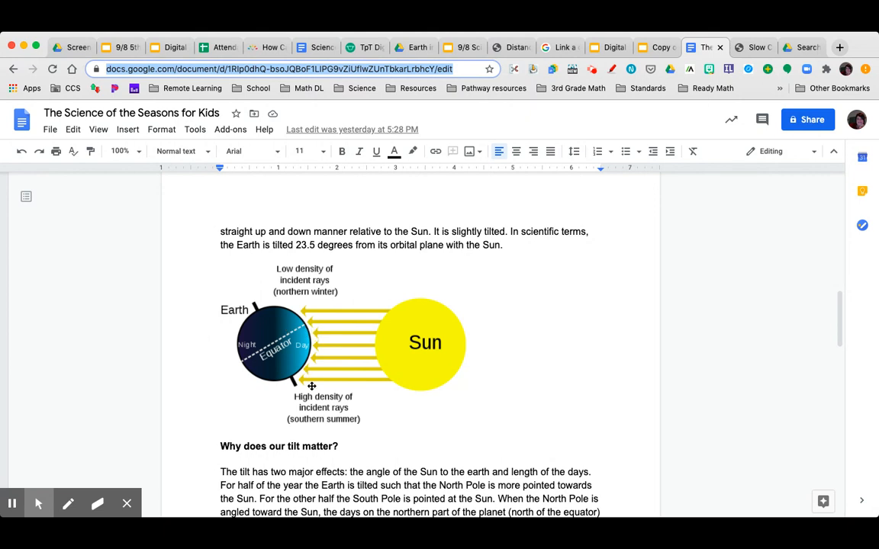
{"action": "mouse_move", "coordinate": [255, 422]}
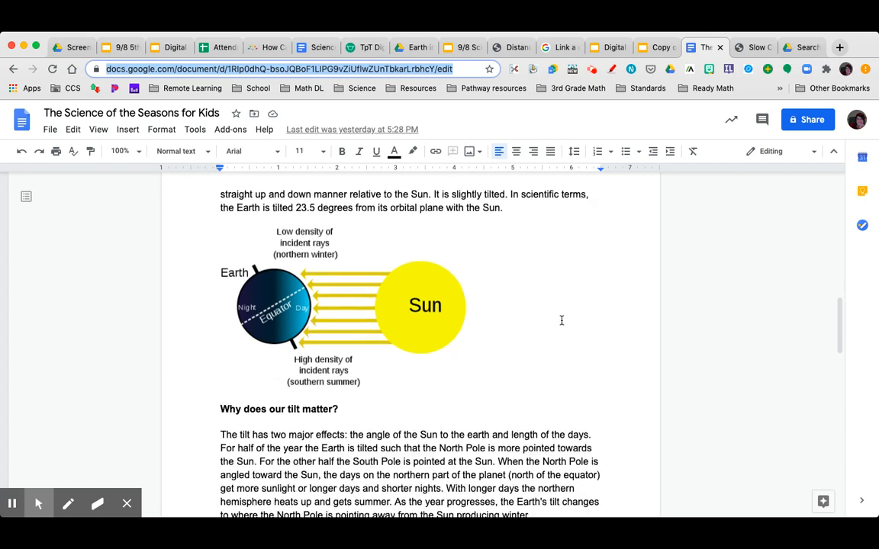
Step: Scroll through the 'Why does our tilt matter?' paragraphs to the 'Longest and Shortest Days' heading
{"action": "scroll", "scroll_direction": "down", "scroll_amount": 3}
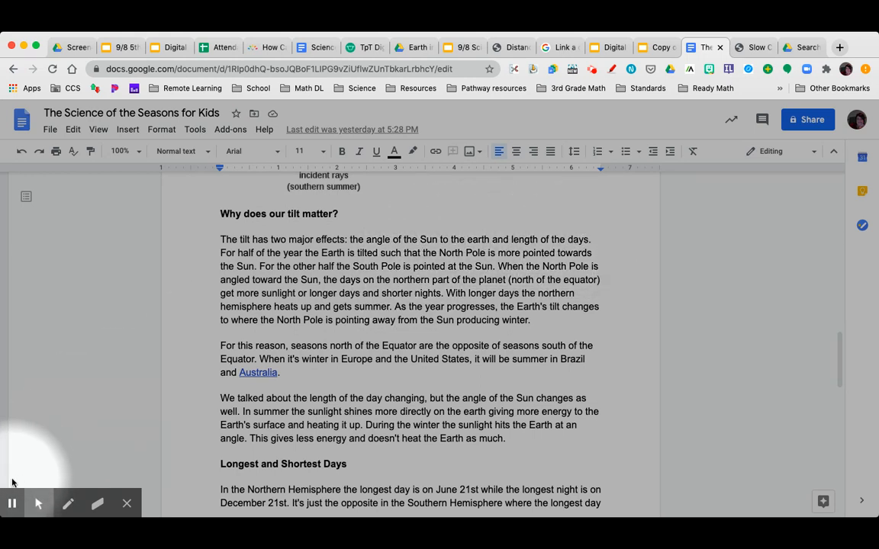
{"action": "mouse_move", "coordinate": [26, 479]}
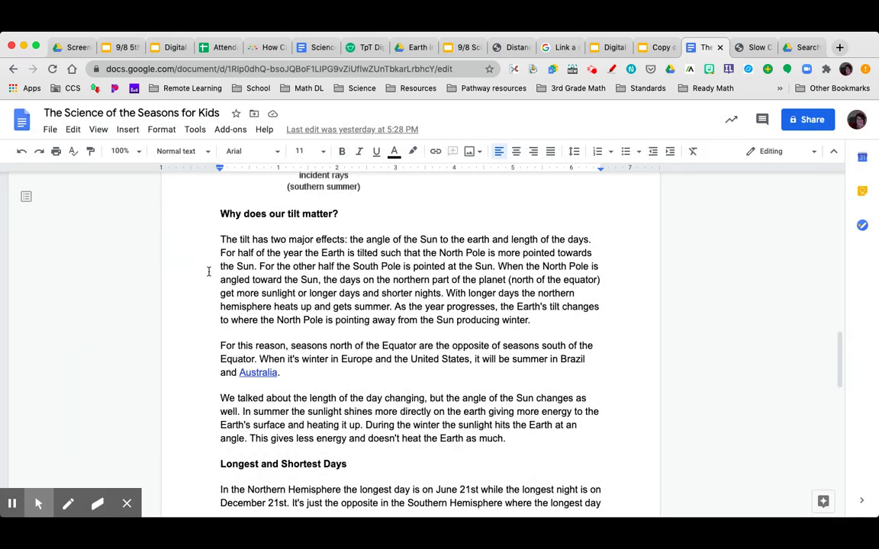
{"action": "mouse_move", "coordinate": [473, 258]}
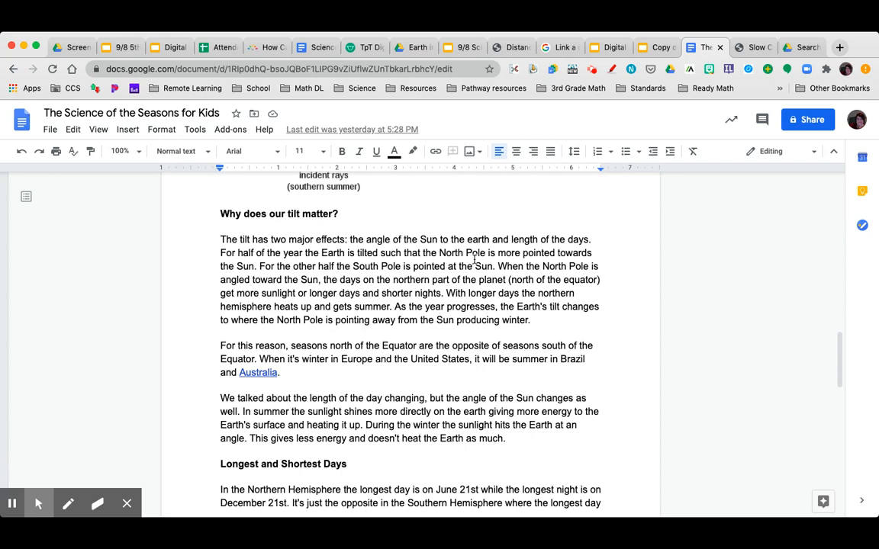
{"action": "mouse_move", "coordinate": [615, 254]}
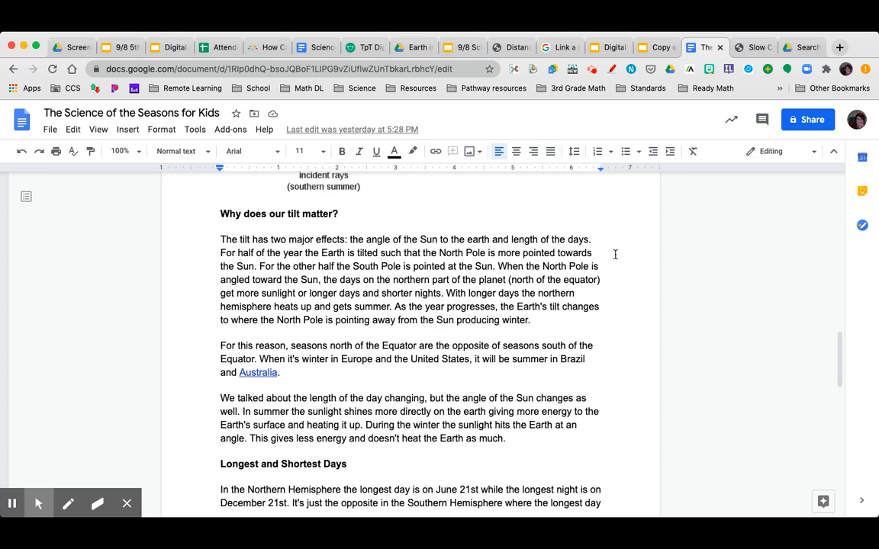
{"action": "mouse_move", "coordinate": [307, 366]}
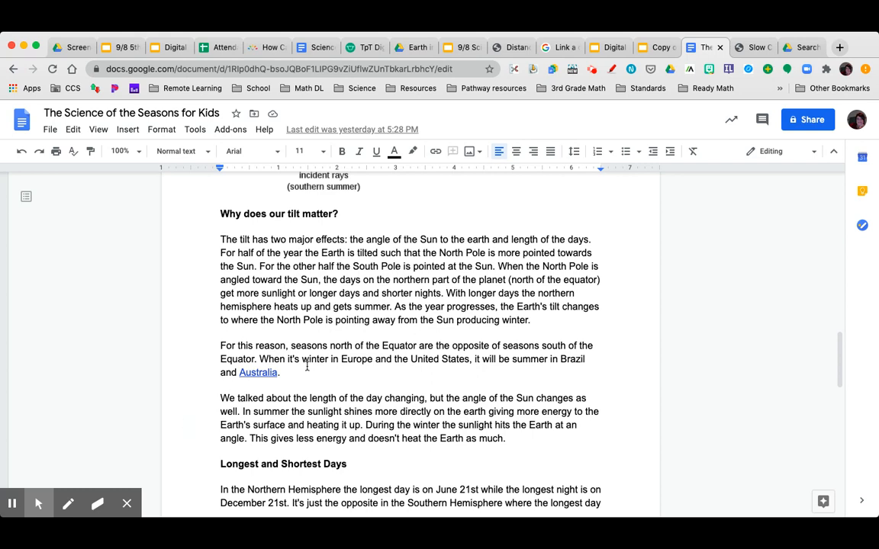
{"action": "mouse_move", "coordinate": [371, 369]}
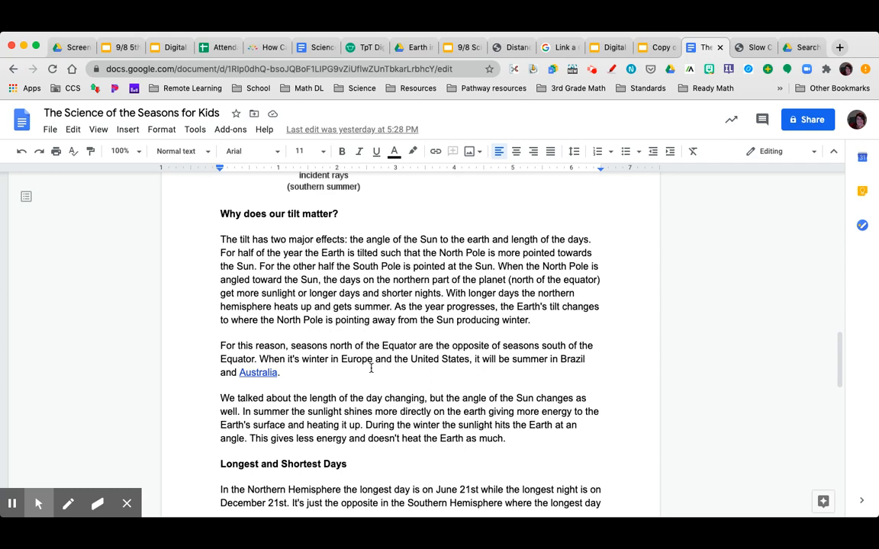
{"action": "mouse_move", "coordinate": [469, 369]}
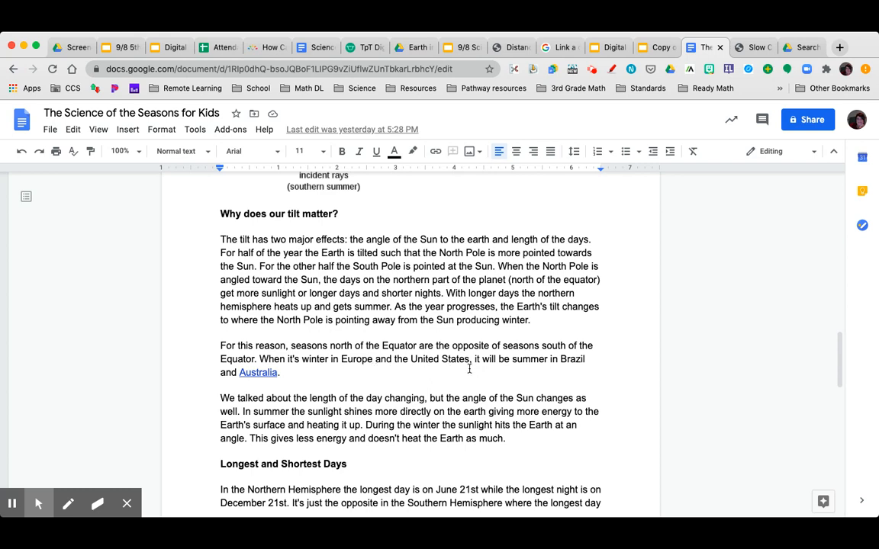
{"action": "mouse_move", "coordinate": [158, 384]}
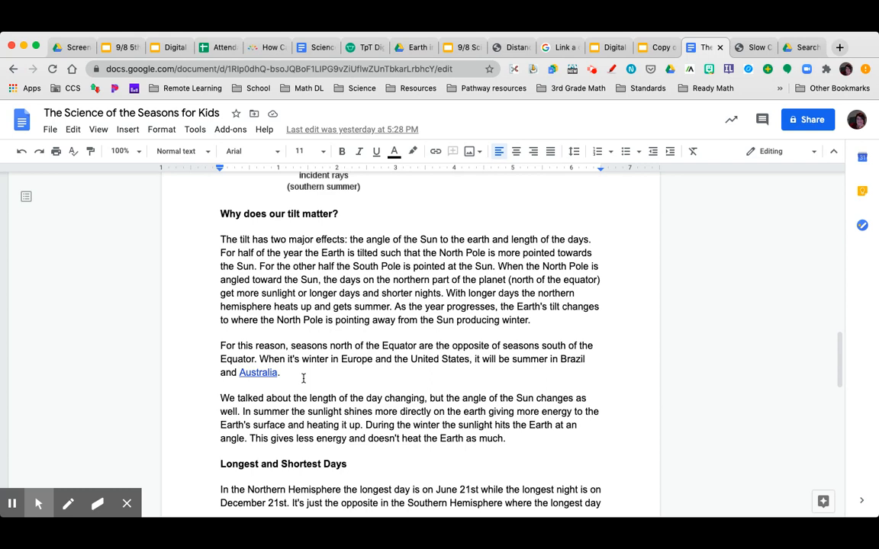
Step: Scroll to the bottom of page 2 showing the end of the 'Longest and Shortest Days' paragraph
{"action": "scroll", "scroll_direction": "down", "scroll_amount": 3}
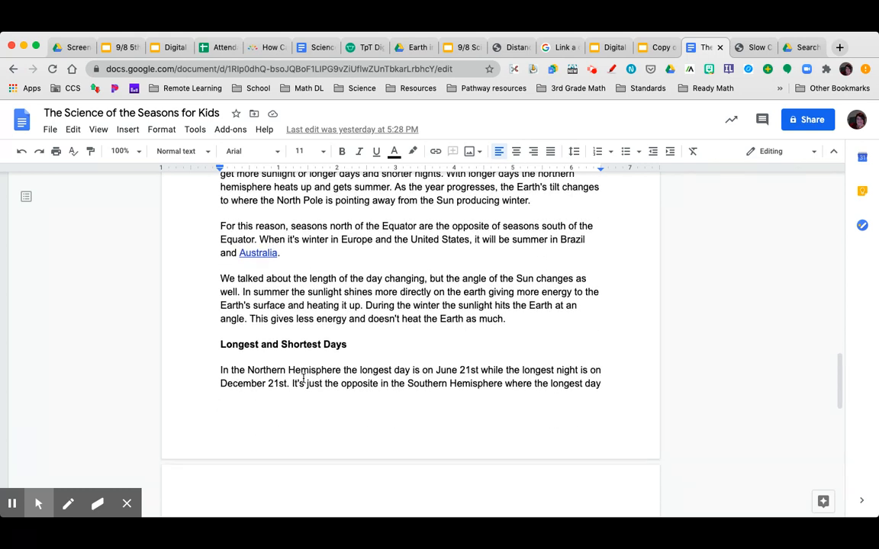
{"action": "mouse_move", "coordinate": [200, 291]}
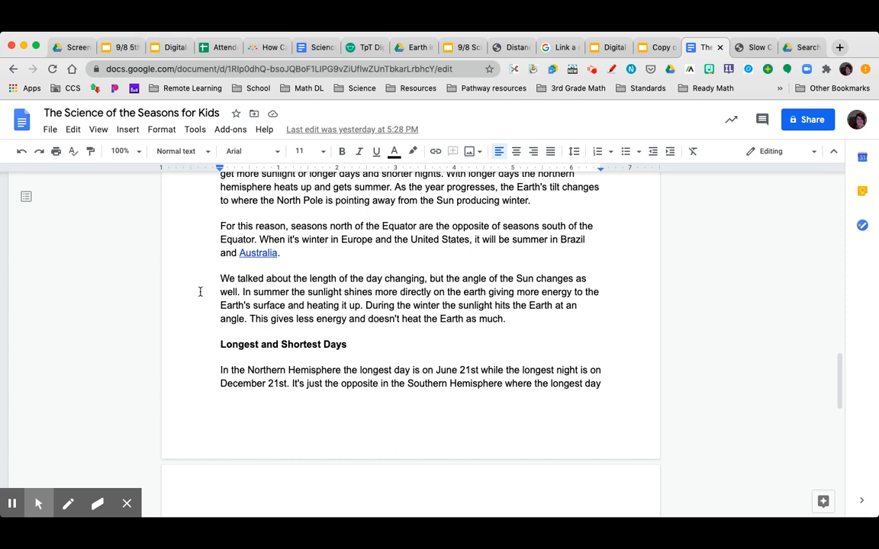
{"action": "mouse_move", "coordinate": [511, 302]}
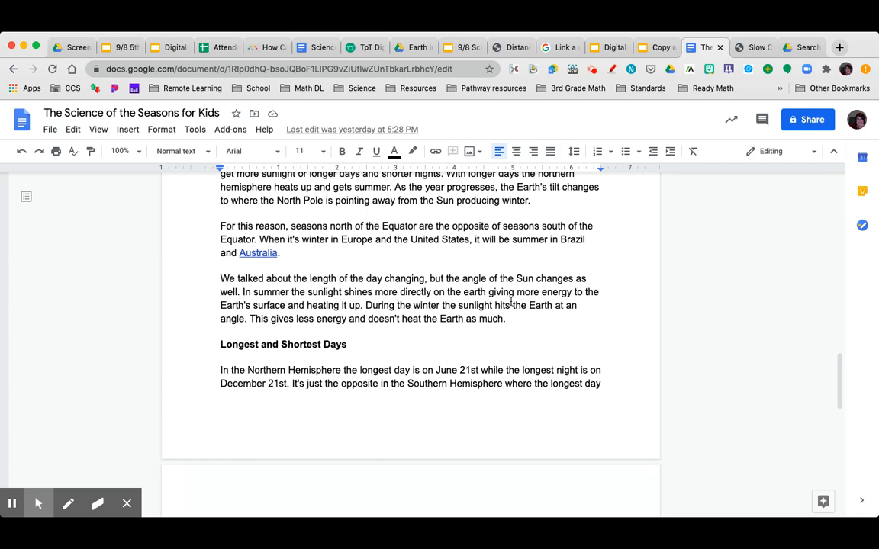
{"action": "mouse_move", "coordinate": [613, 324]}
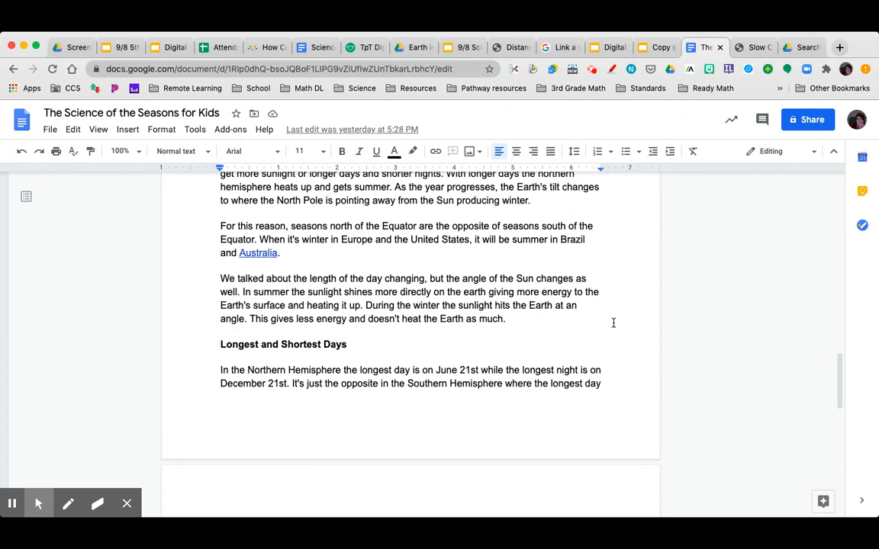
Step: Scroll to page 3 of 3 ending with the September 22nd and March 21st sentence, then click on the page
{"action": "scroll", "scroll_direction": "down", "scroll_amount": 3}
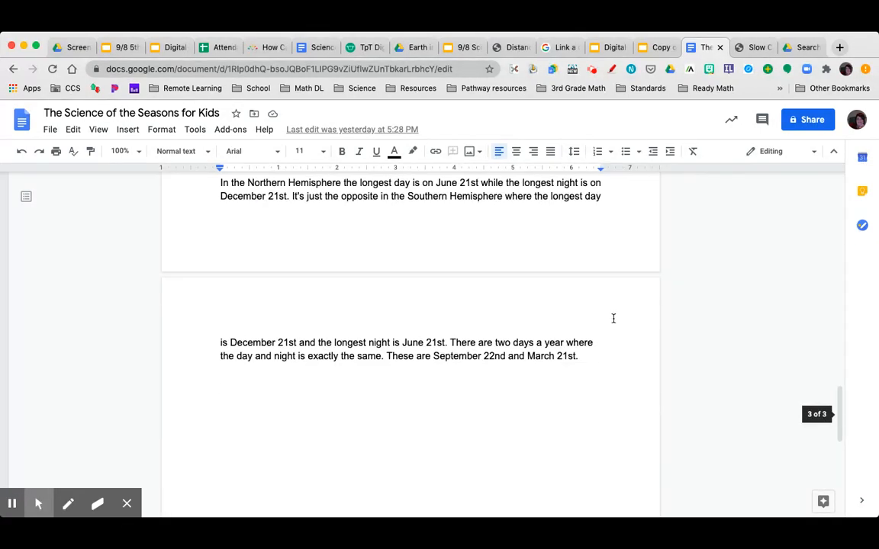
{"action": "scroll", "scroll_direction": "up", "scroll_amount": 3}
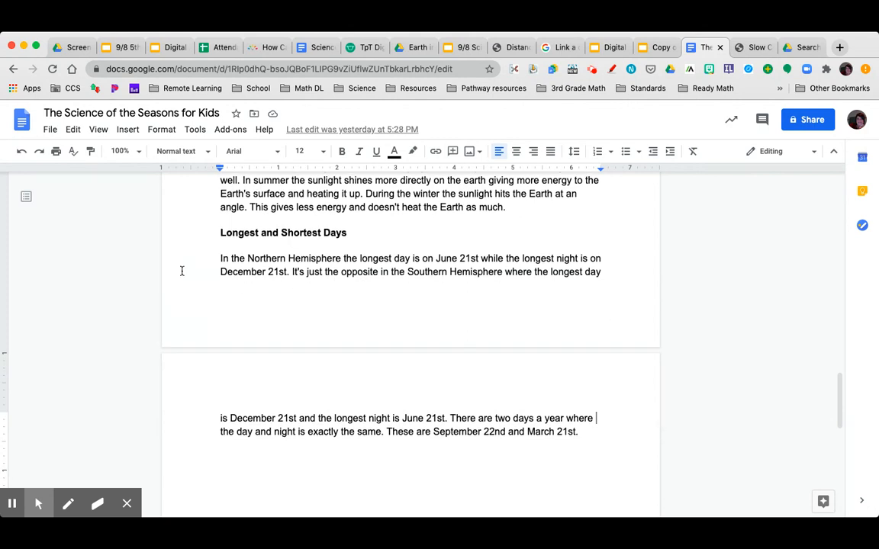
{"action": "mouse_move", "coordinate": [305, 313]}
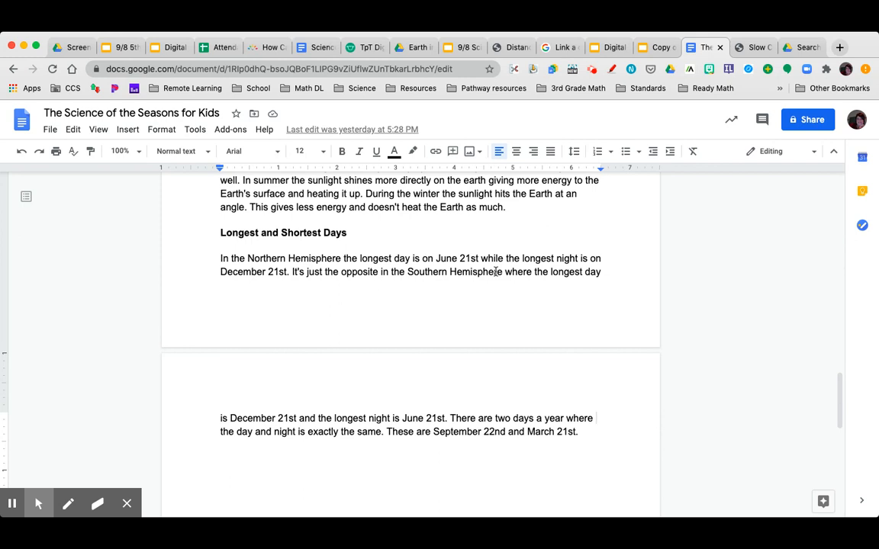
{"action": "mouse_move", "coordinate": [184, 287]}
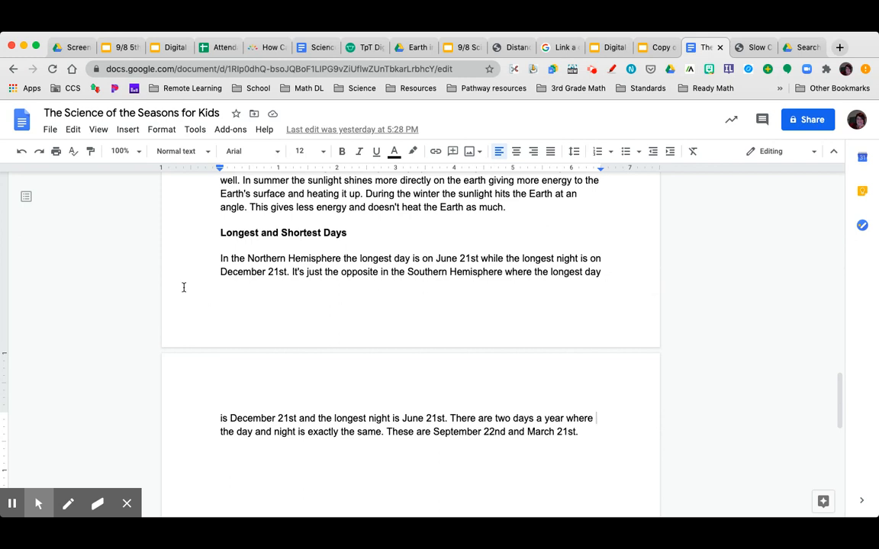
{"action": "mouse_move", "coordinate": [312, 290]}
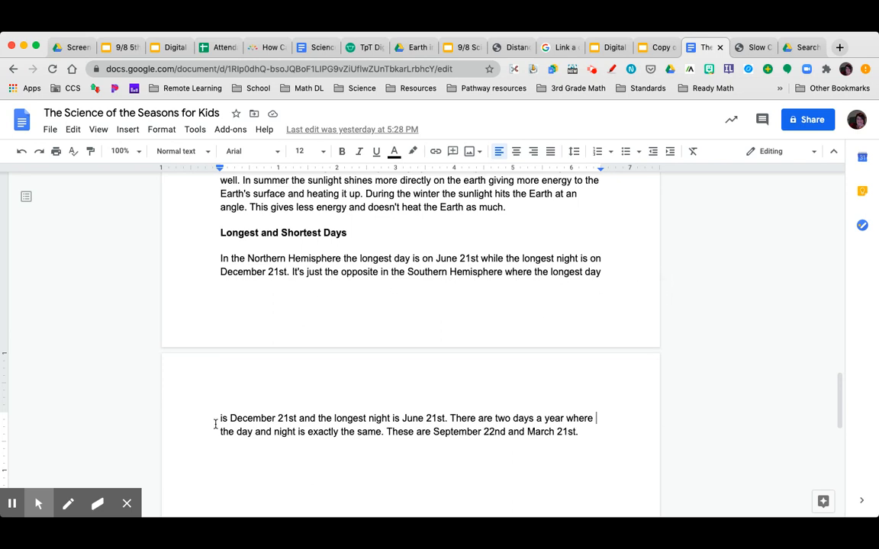
{"action": "mouse_move", "coordinate": [303, 403]}
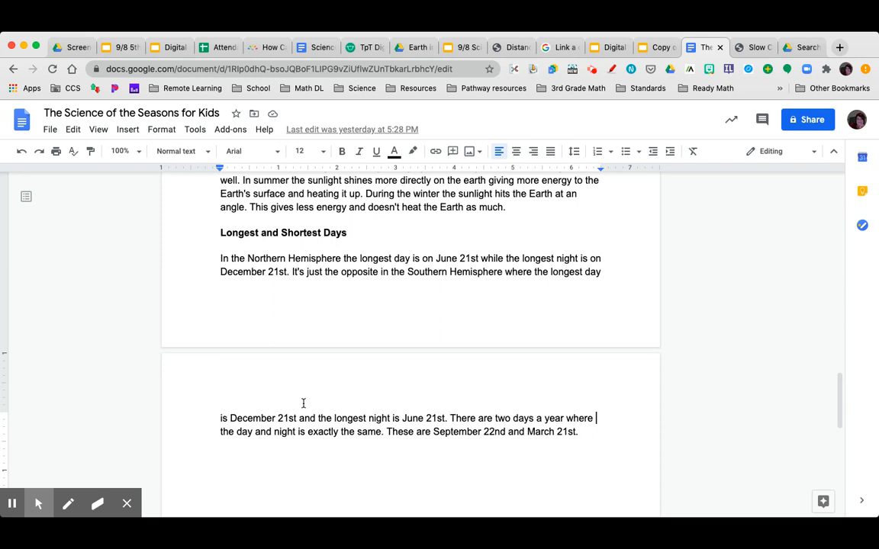
{"action": "mouse_move", "coordinate": [389, 373]}
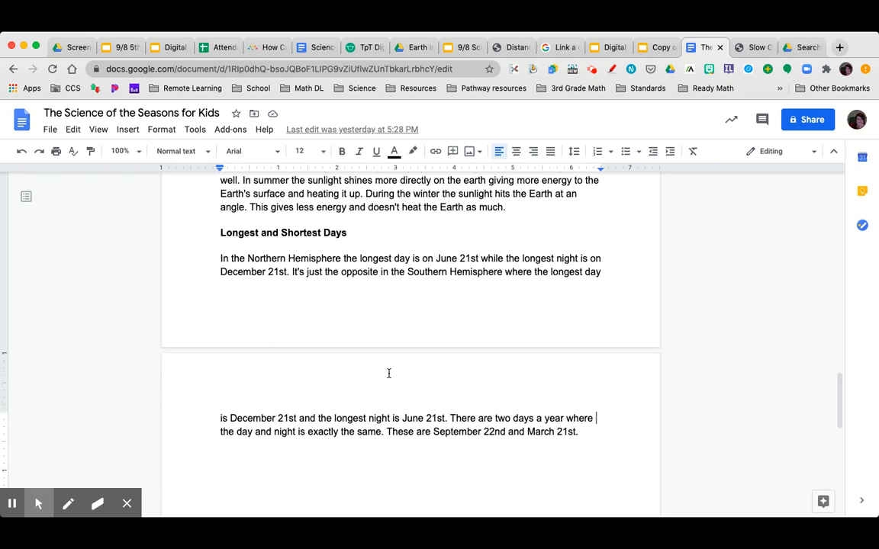
{"action": "scroll", "scroll_direction": "down", "scroll_amount": 3}
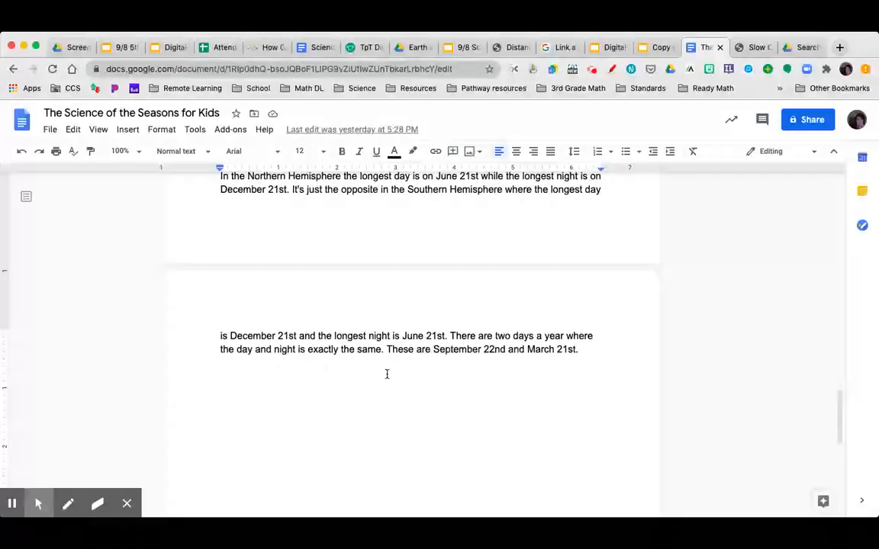
{"action": "left_click", "coordinate": [598, 335]}
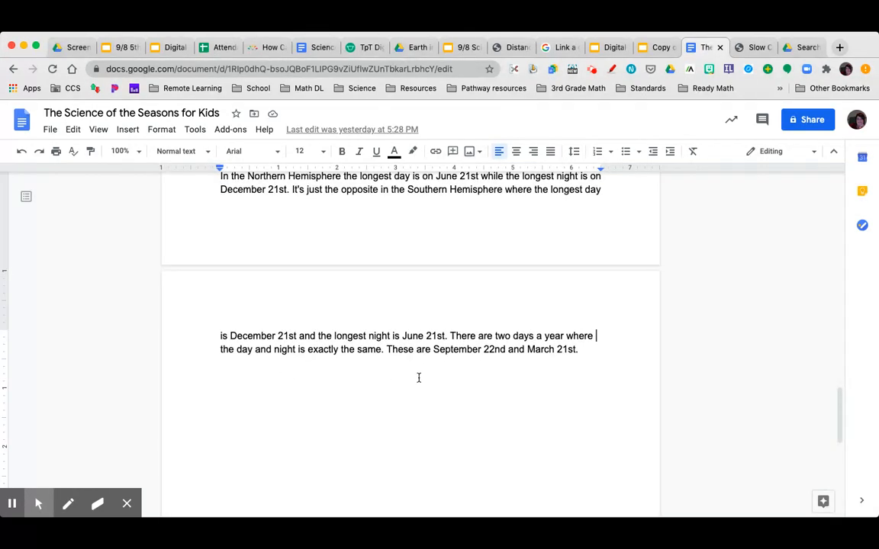
{"action": "mouse_move", "coordinate": [543, 502]}
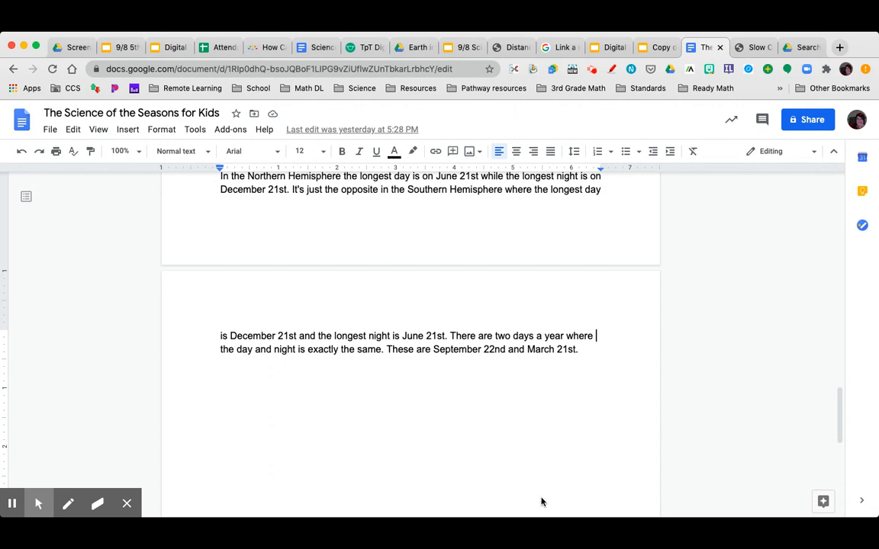